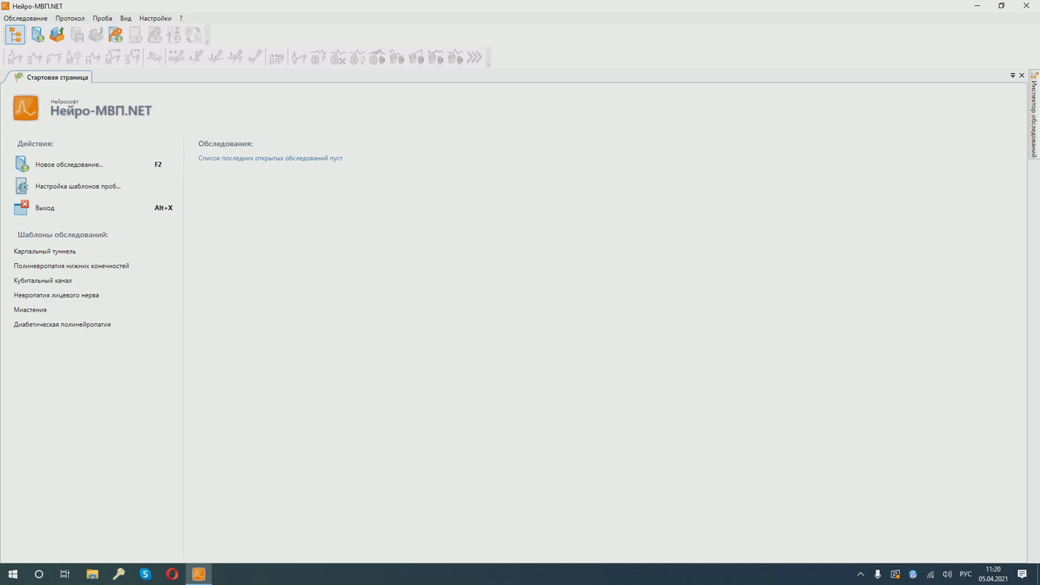
pyautogui.click(68, 165)
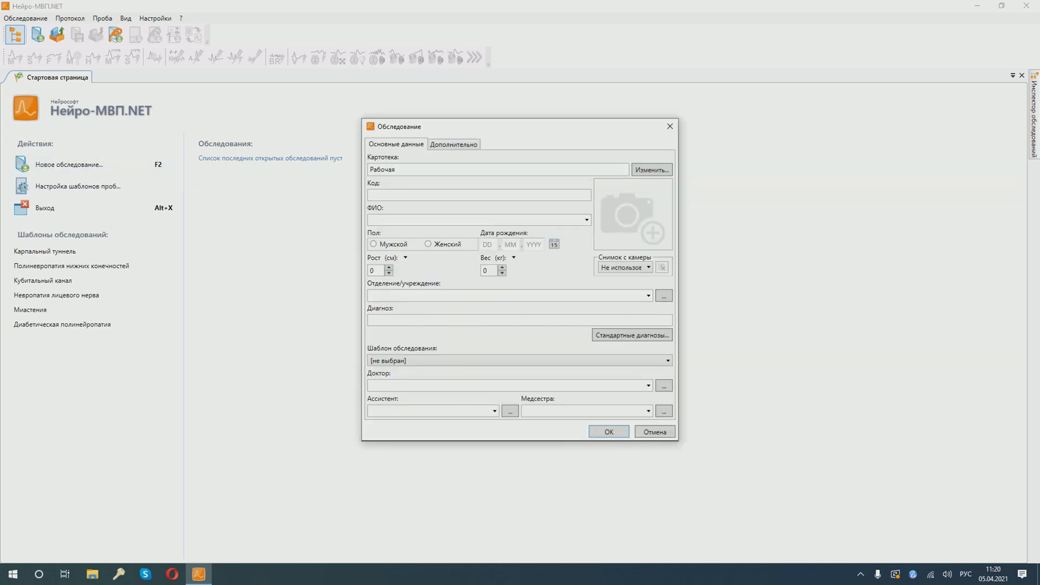
pyautogui.write('Петров И.М.')
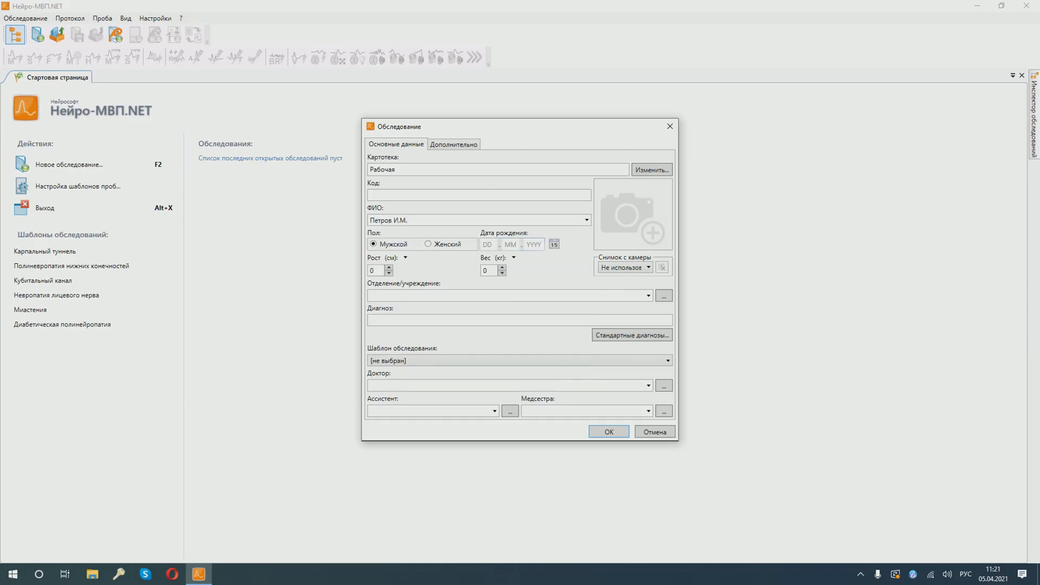
pyautogui.write('10.09.1')
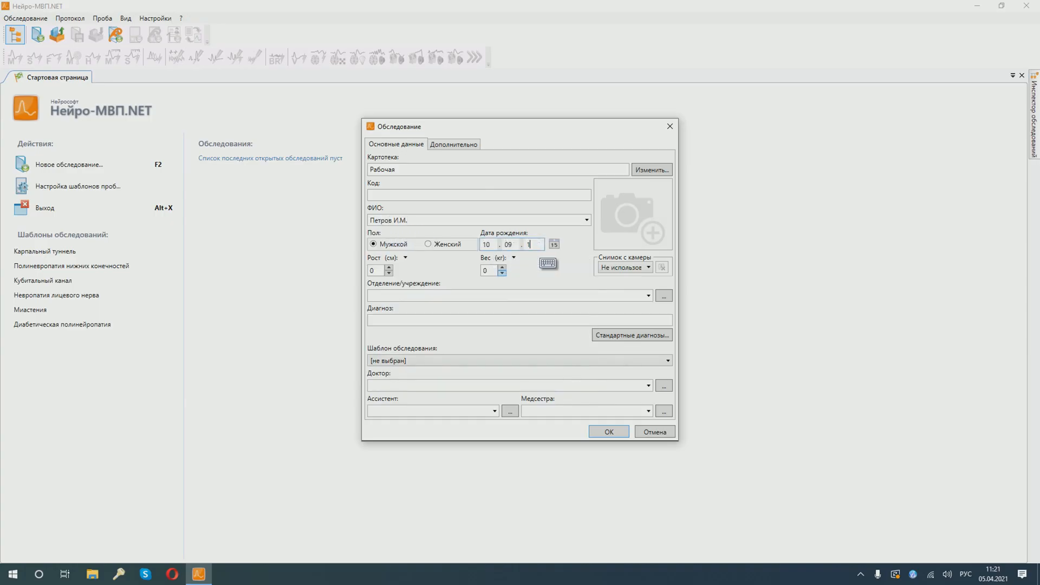
pyautogui.write('990')
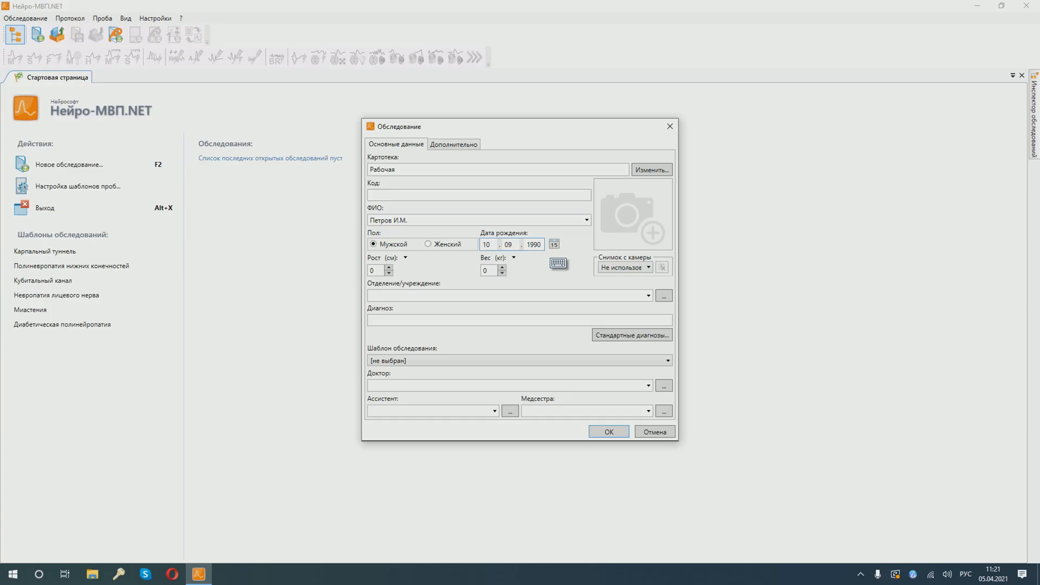
pyautogui.click(607, 432)
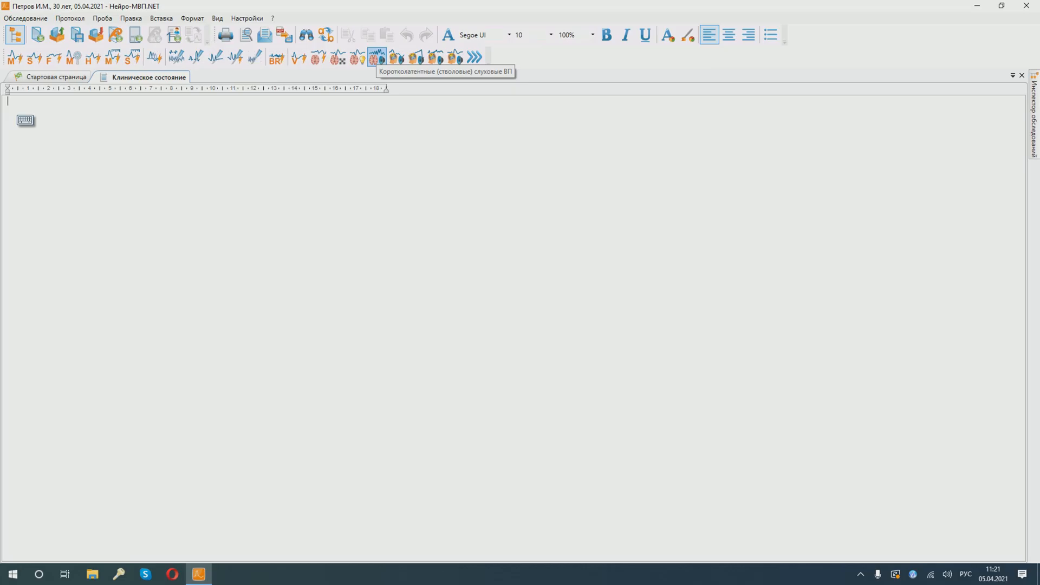
# Step: Add the Cz-M two-channel short-latency auditory test at 110 dB SPL, then start signal monitoring
pyautogui.click(377, 55)
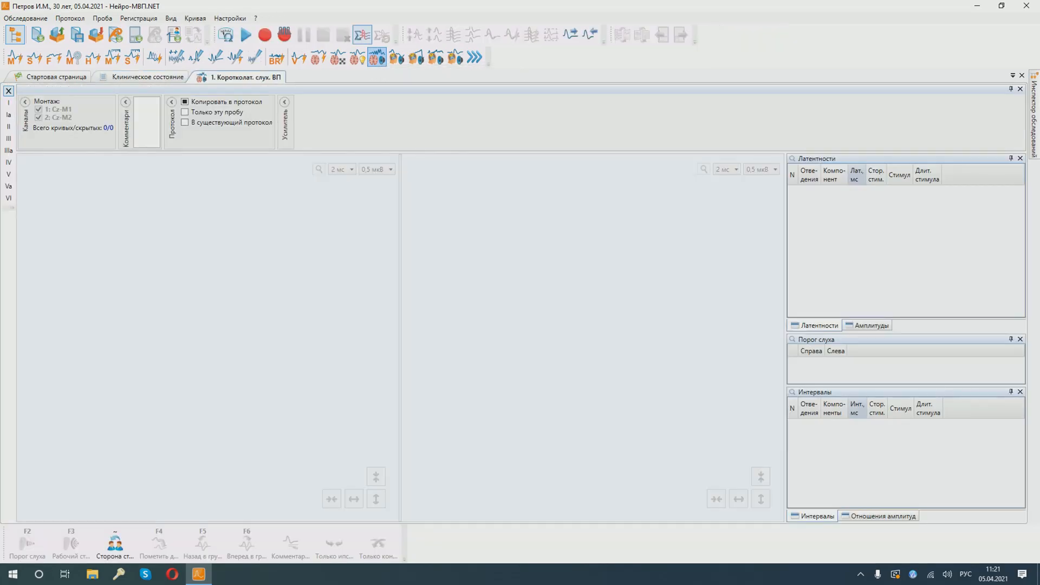
pyautogui.click(376, 56)
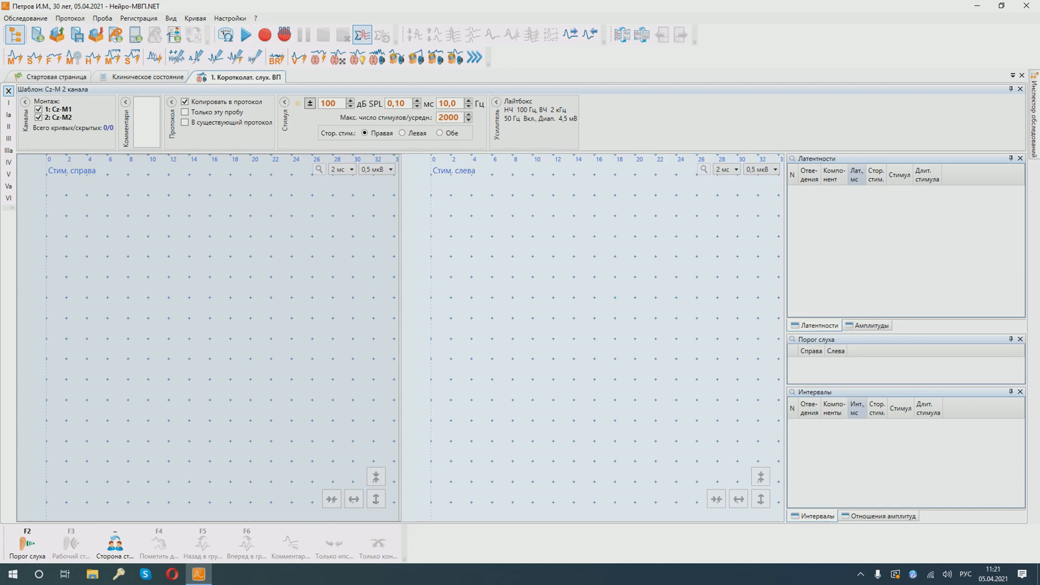
pyautogui.click(350, 100)
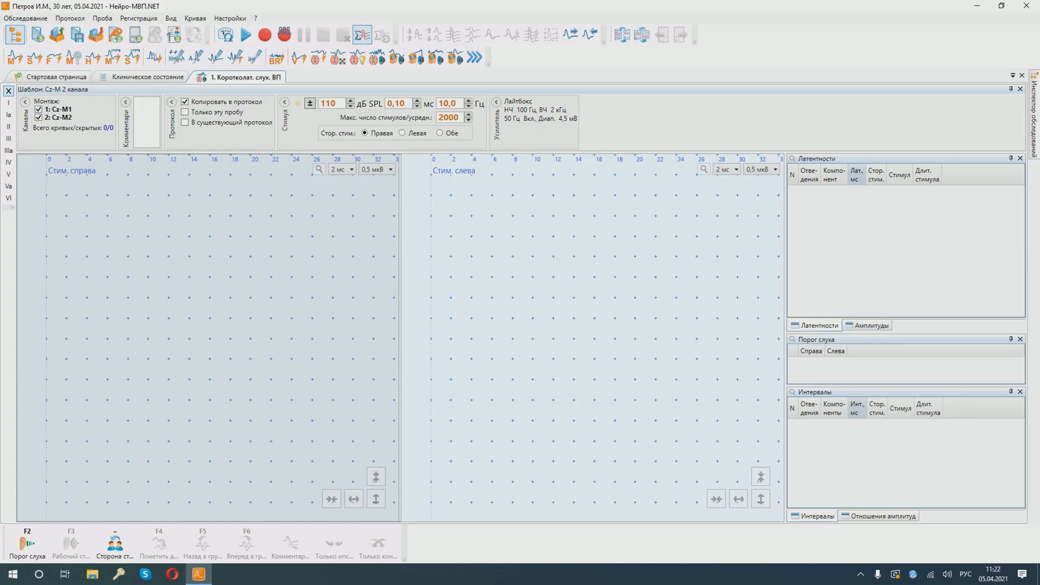
pyautogui.moveTo(246, 35)
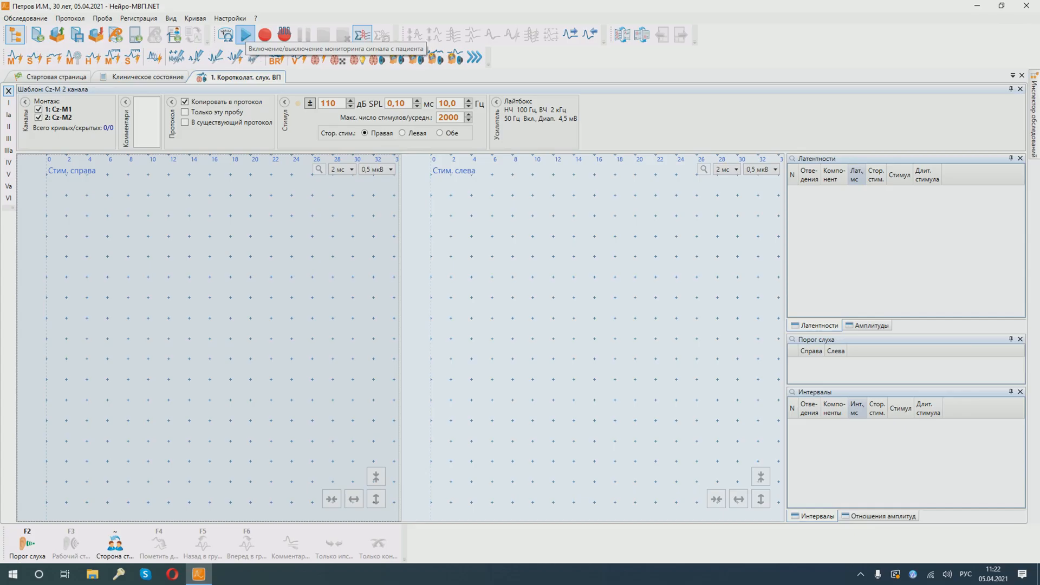
pyautogui.click(245, 35)
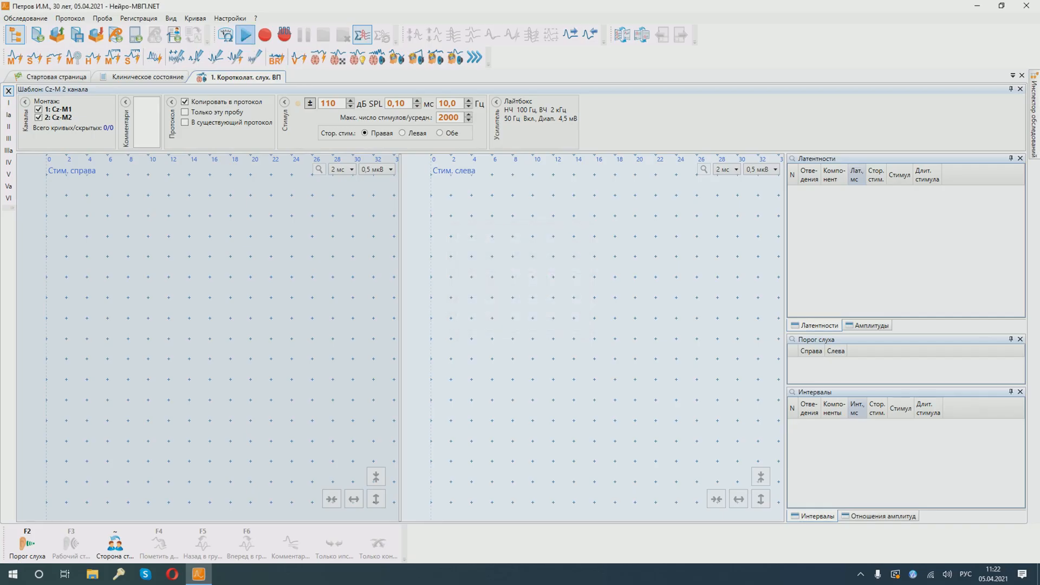
# Step: Stop monitoring and record the right-ear averaged responses
pyautogui.click(244, 34)
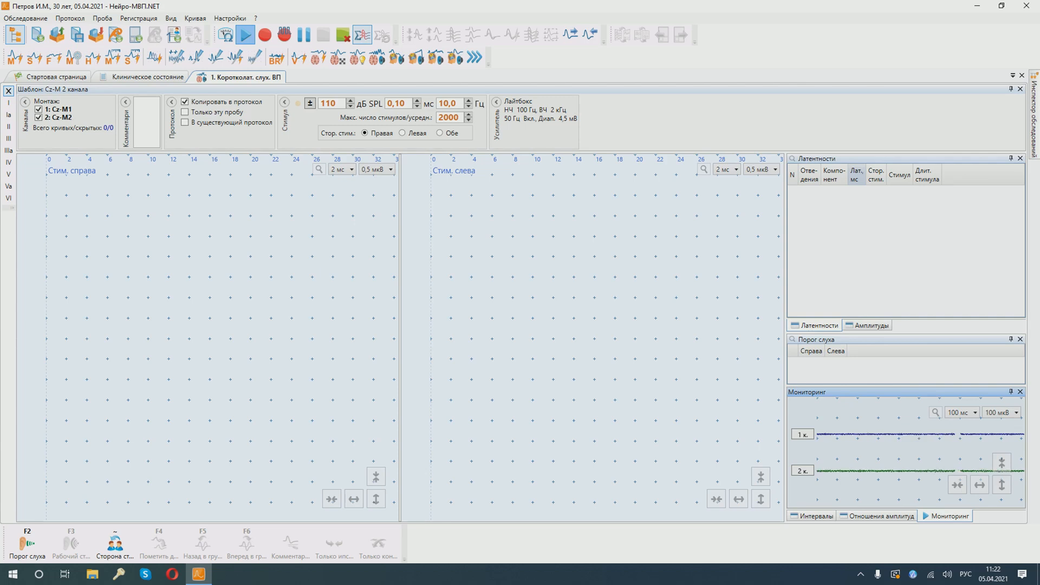
pyautogui.click(266, 35)
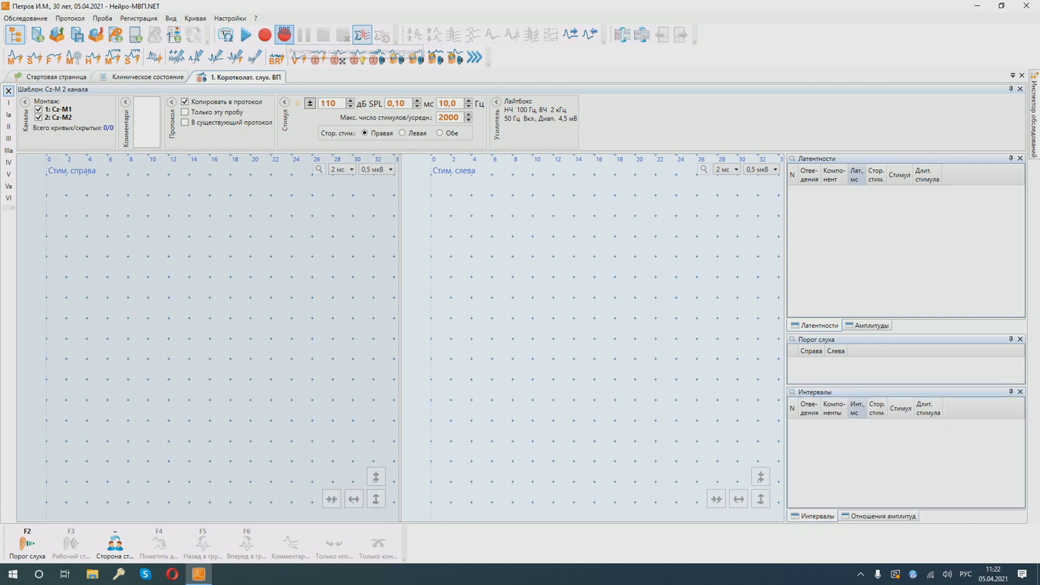
pyautogui.moveTo(364, 35)
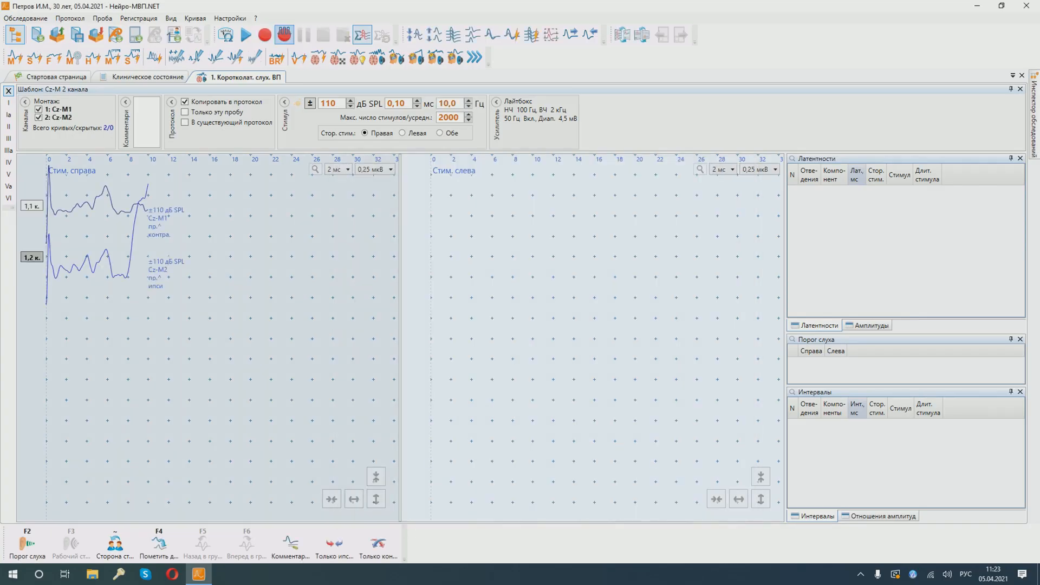
pyautogui.click(265, 36)
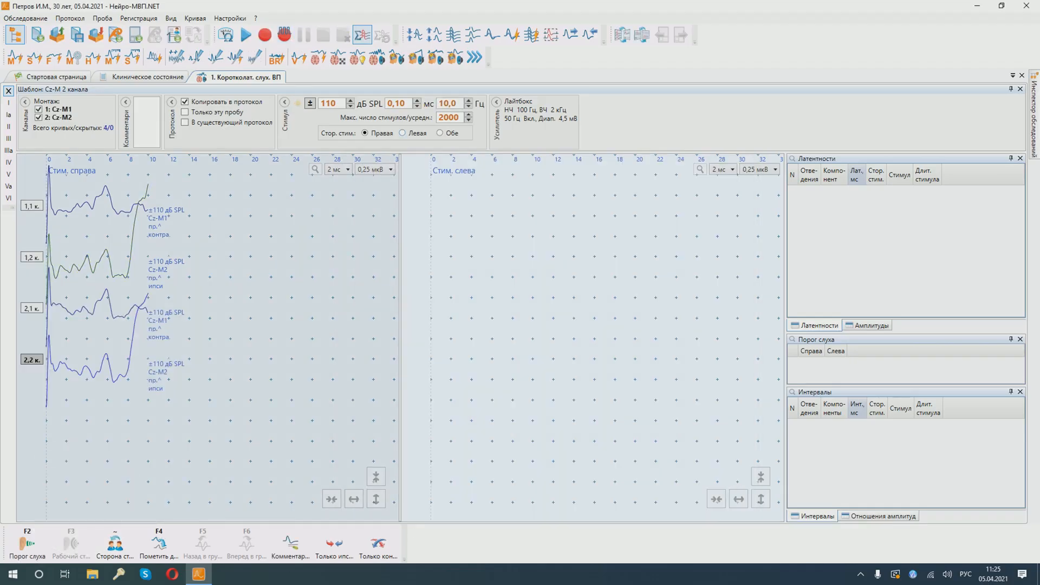
# Step: Switch stimulation to the left ear at 110 dB SPL and start recording
pyautogui.click(402, 134)
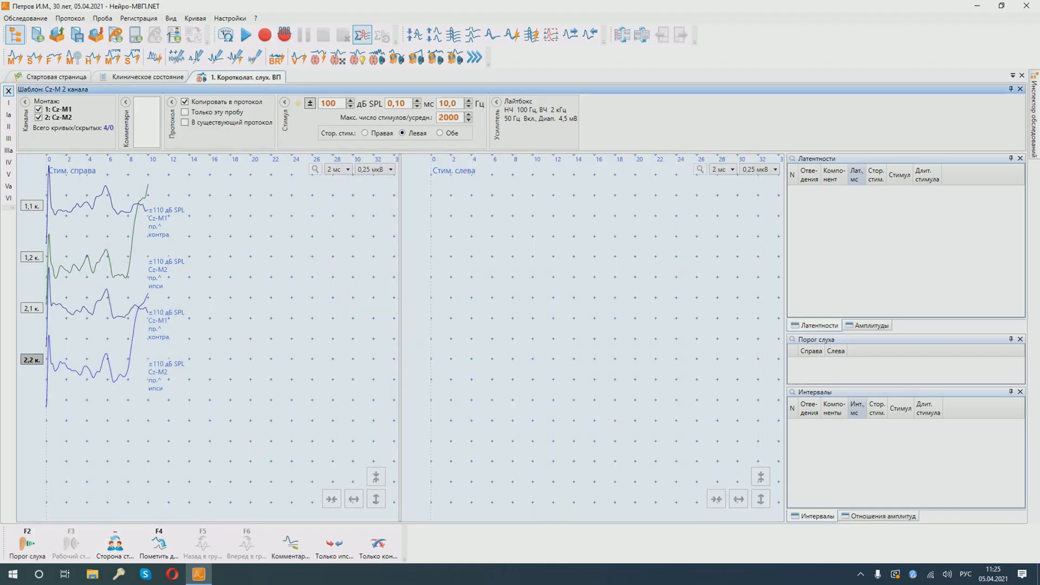
pyautogui.click(349, 100)
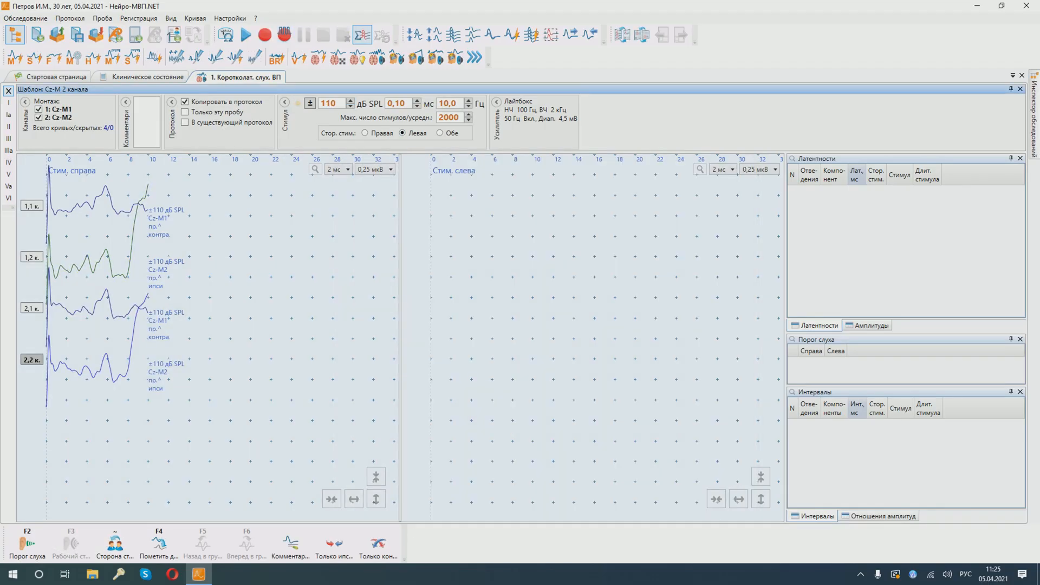
pyautogui.click(284, 35)
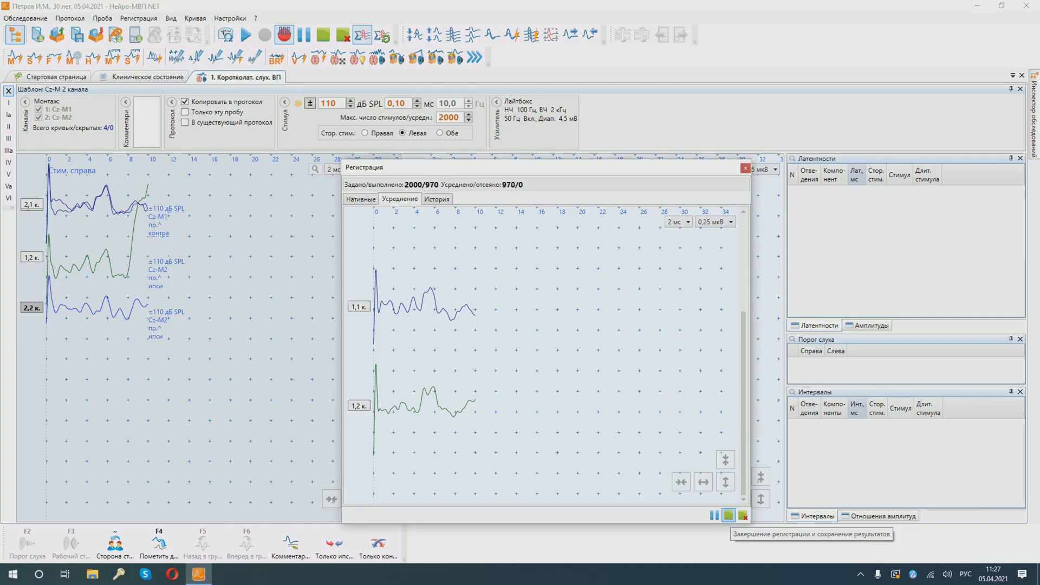
# Step: Place peak markers I–VI on right-stimulation curve 1,2к
pyautogui.click(743, 515)
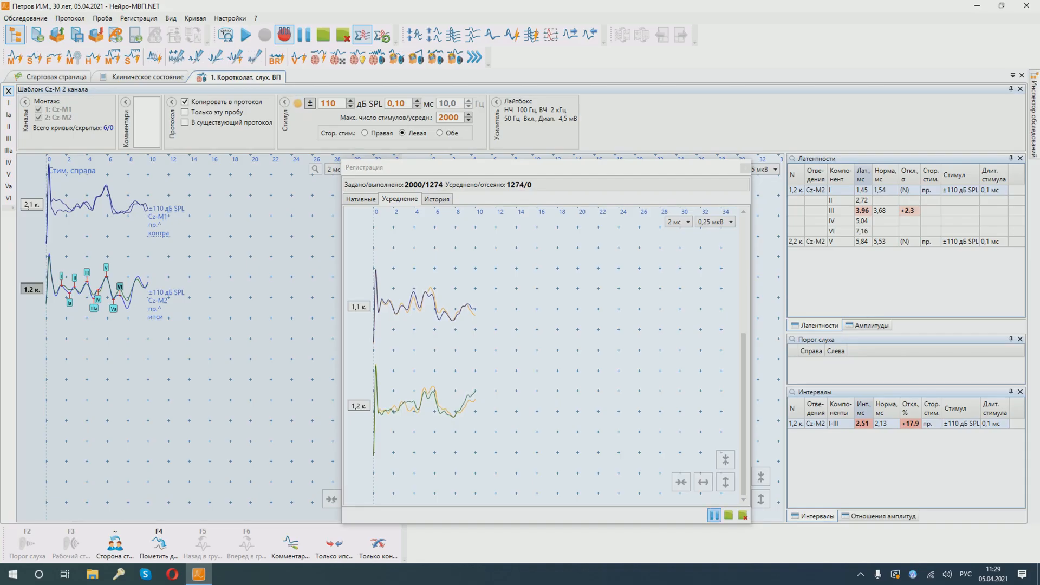
pyautogui.moveTo(728, 516)
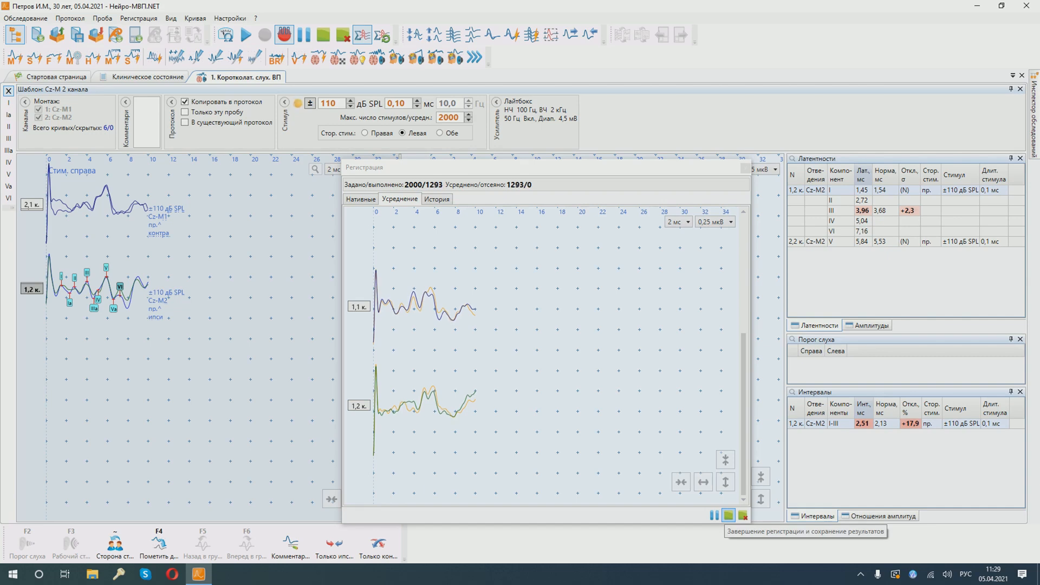
# Step: End the left-ear registration and save its Cz-M1 and Cz-M2 curves
pyautogui.click(743, 516)
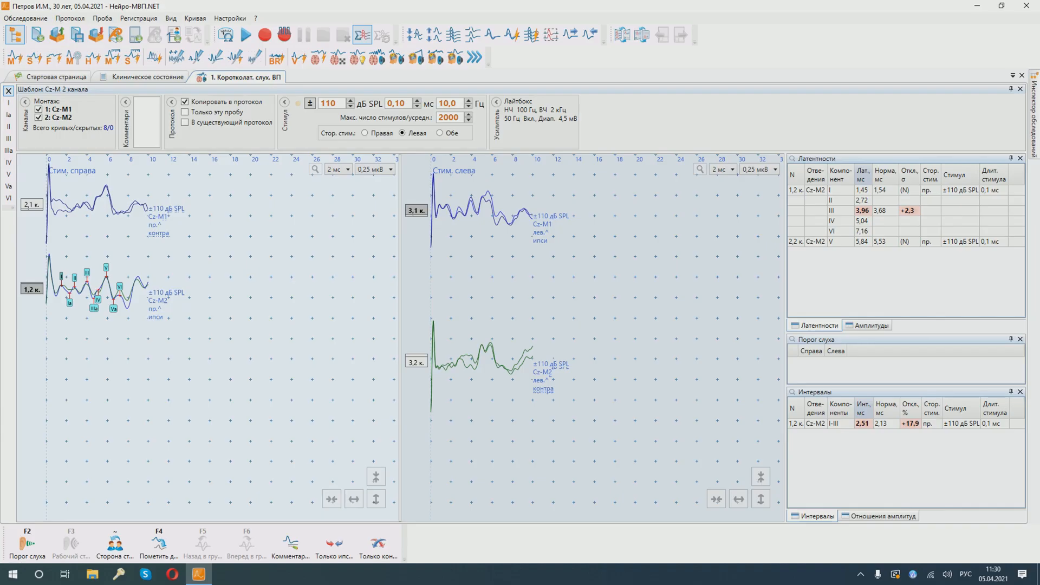
pyautogui.moveTo(417, 211)
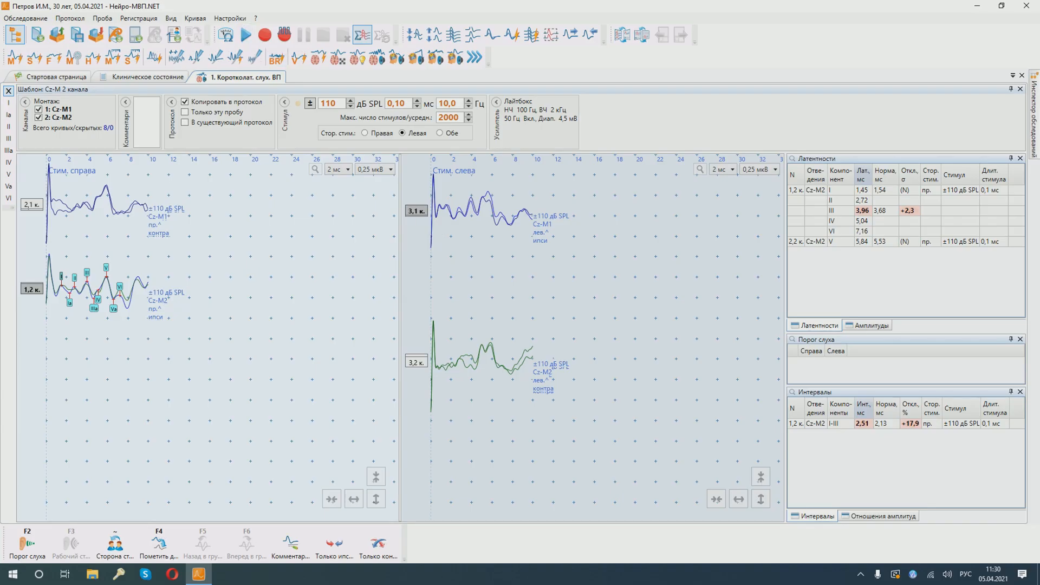
# Step: Filter the left-ear curve with Кривая > Быстрая фильтрация, adjusting the cutoff slider
pyautogui.click(194, 18)
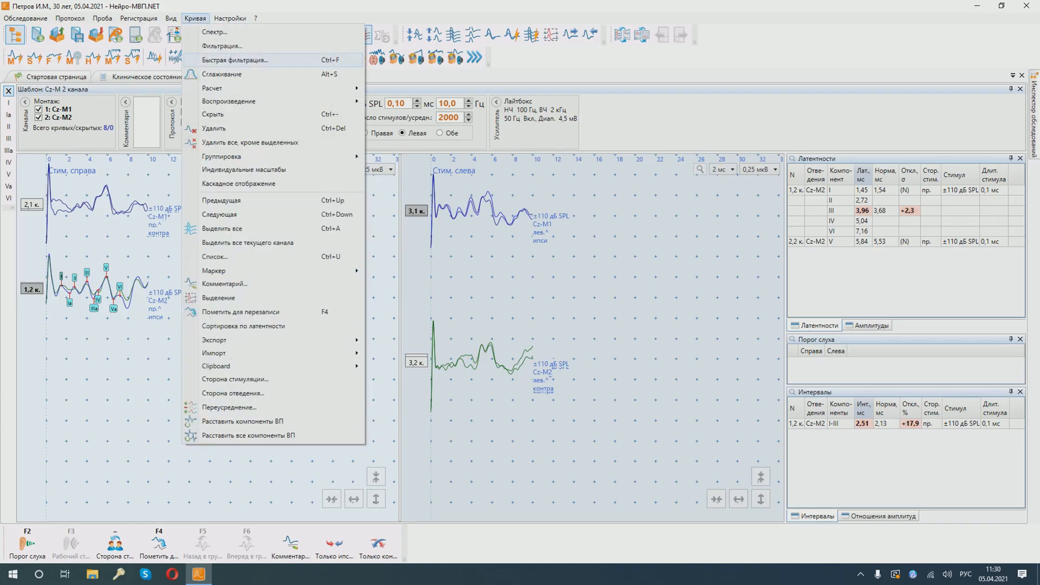
pyautogui.click(234, 60)
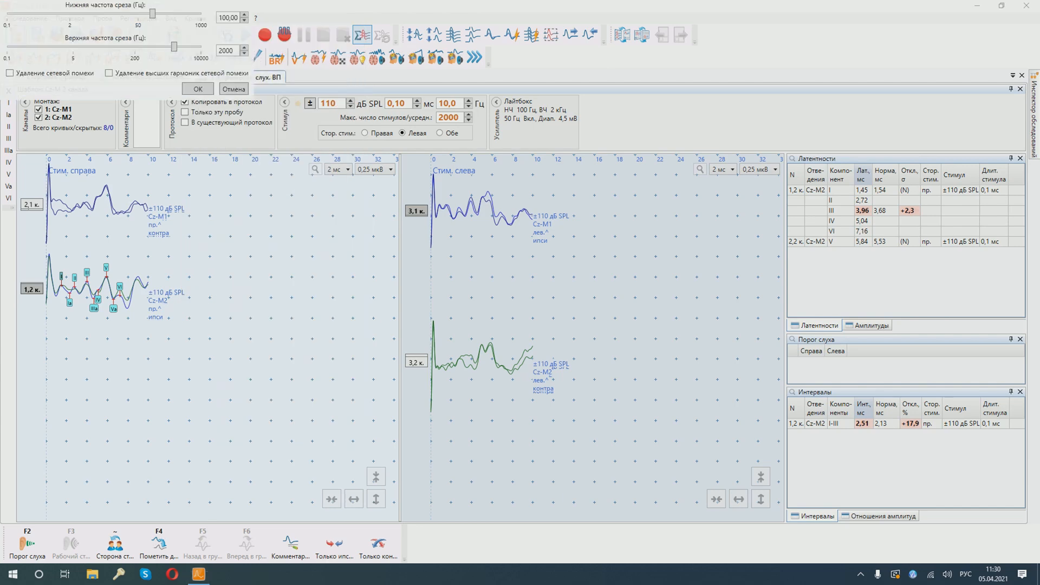
pyautogui.moveTo(151, 13); pyautogui.dragTo(154, 13)
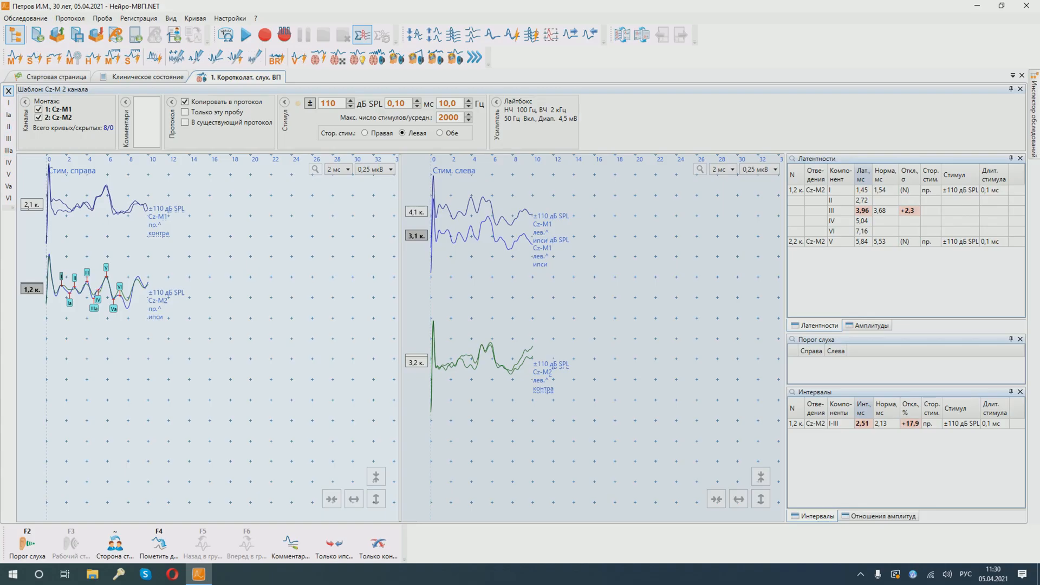
# Step: Mark peaks I–V on curve 3,1к and set the time scale to 1,5 мс
pyautogui.click(455, 251)
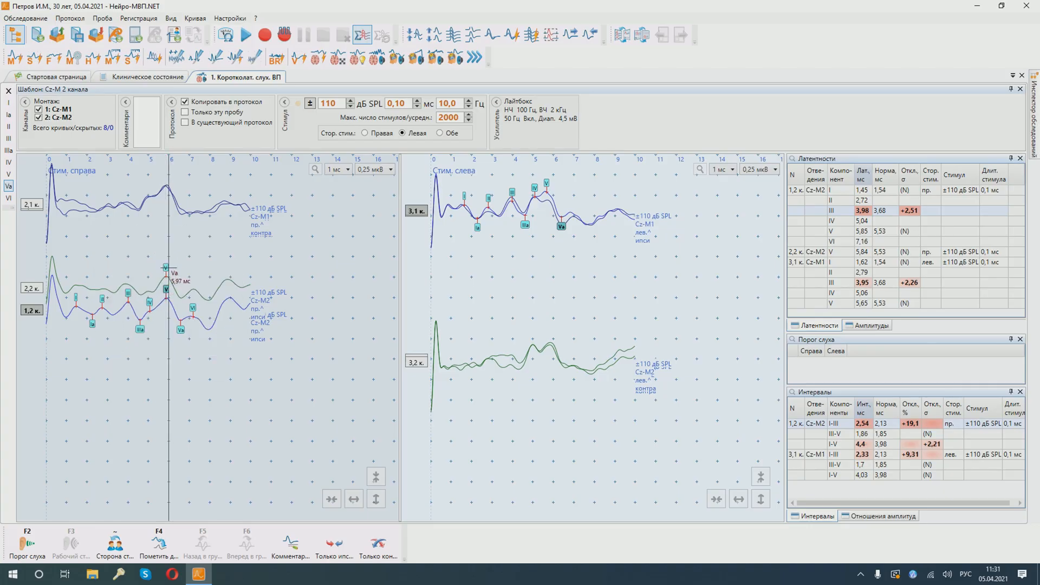
pyautogui.rightClick(175, 272)
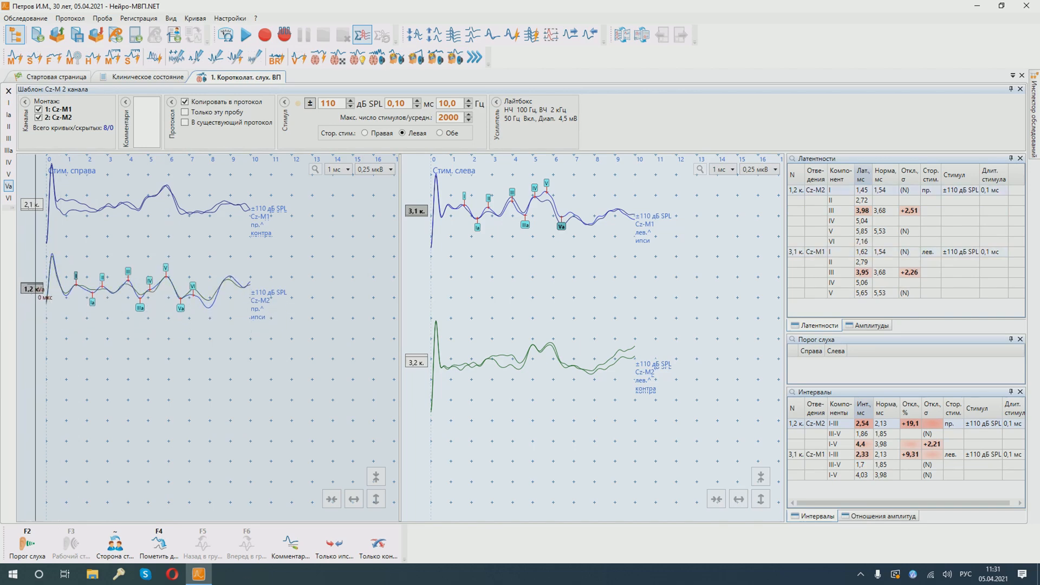
pyautogui.click(348, 169)
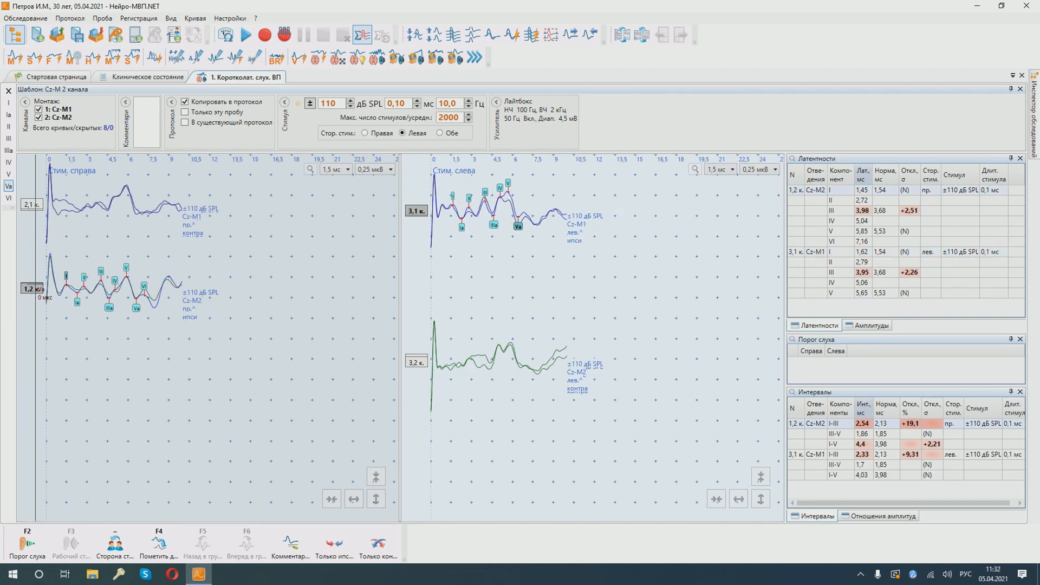